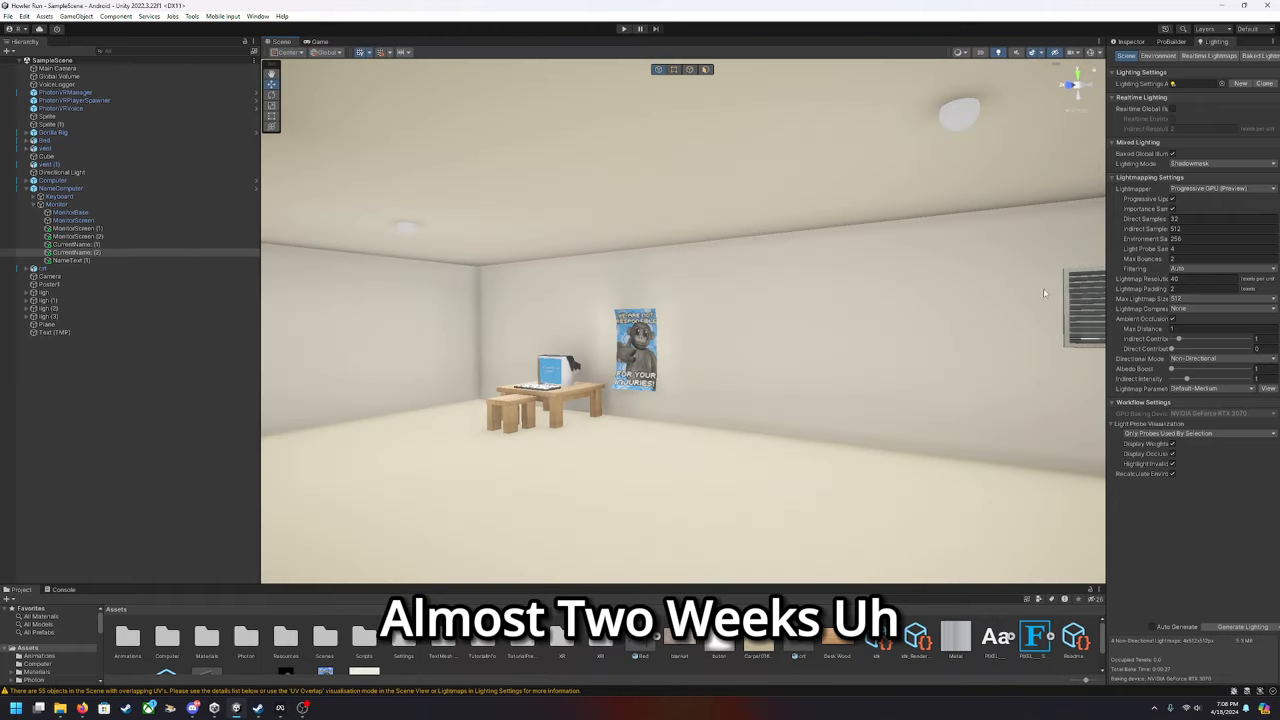
mouse_move(1014, 280)
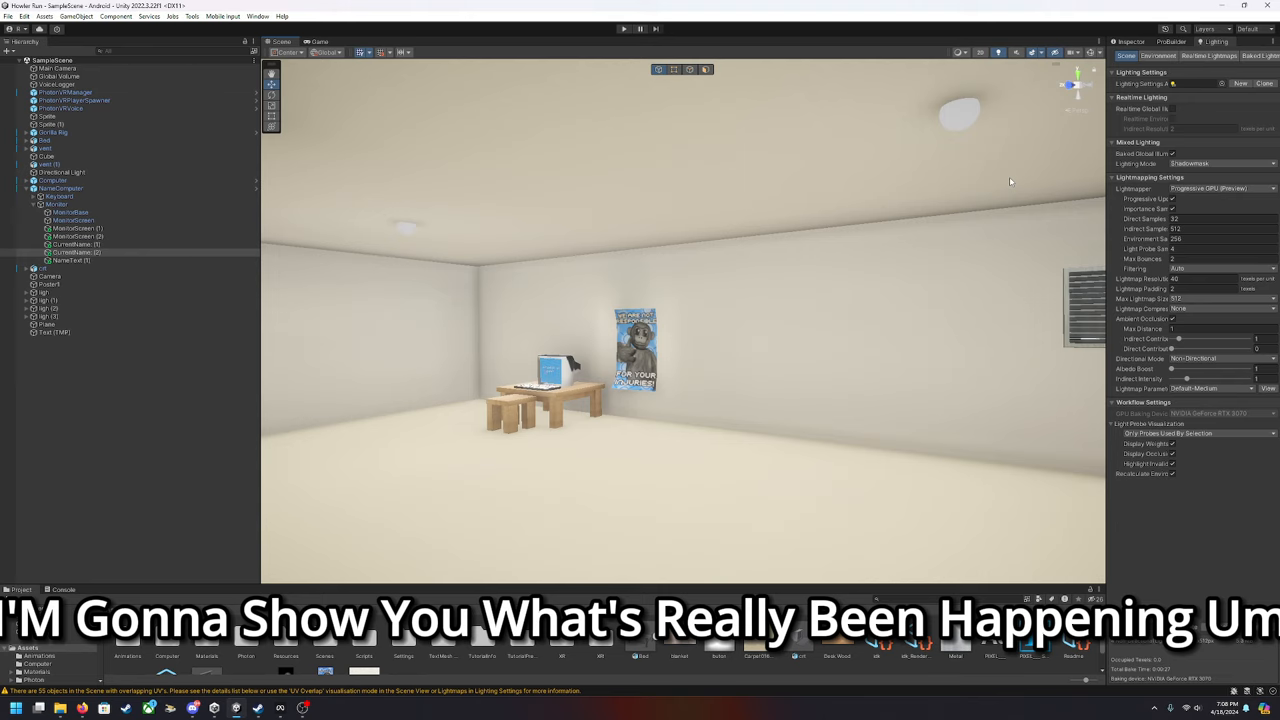
Select the ceiling light sphere to view its transform, collider and emissive material in the Inspector
click(70, 252)
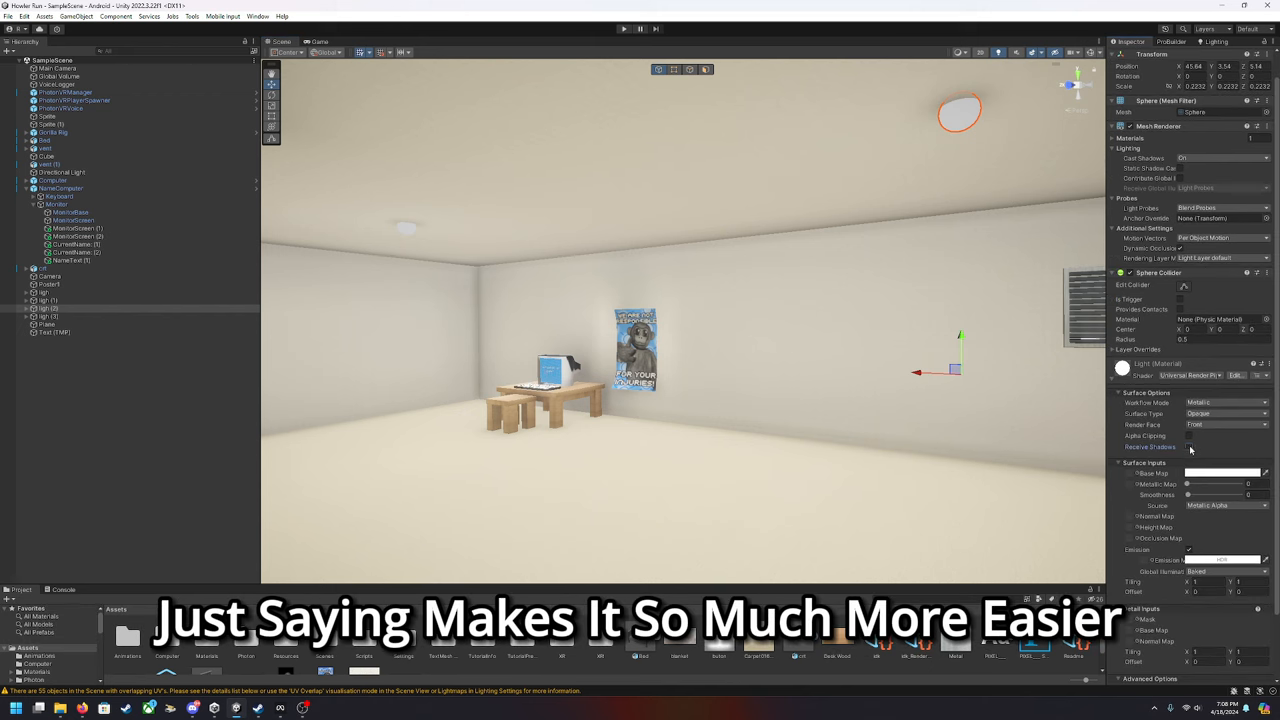
scroll(down, 3)
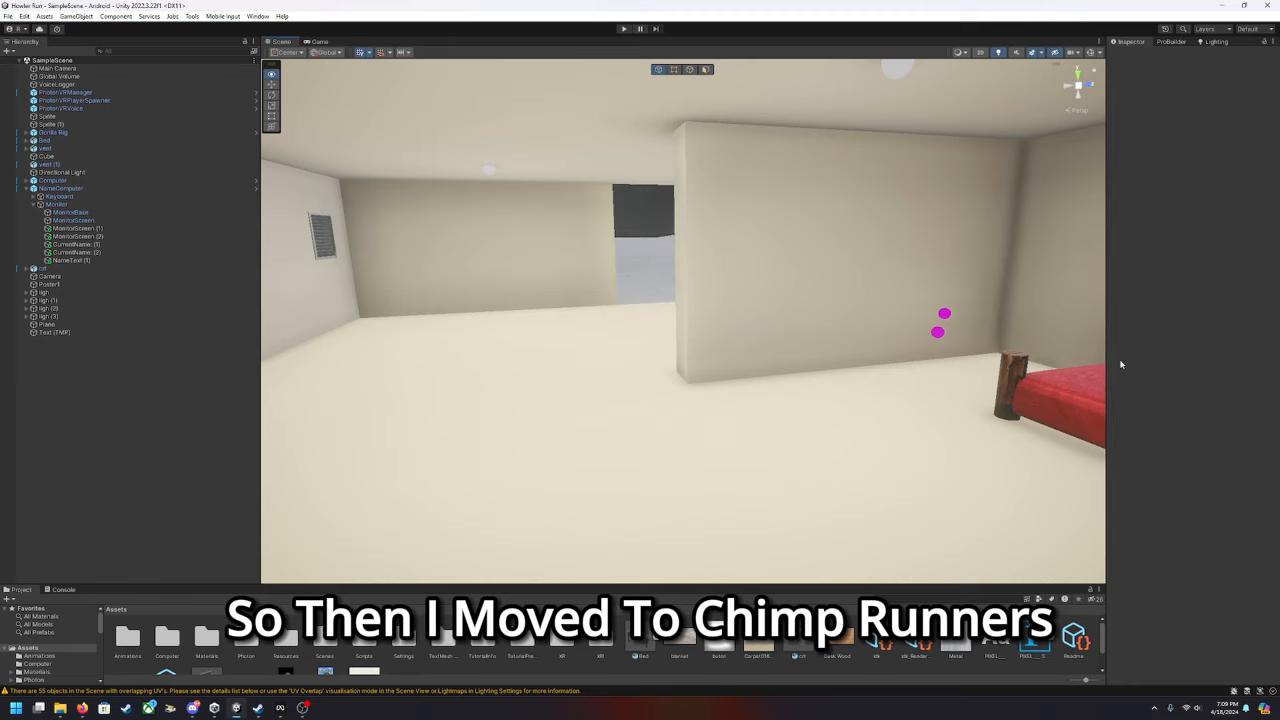
mouse_move(1086, 357)
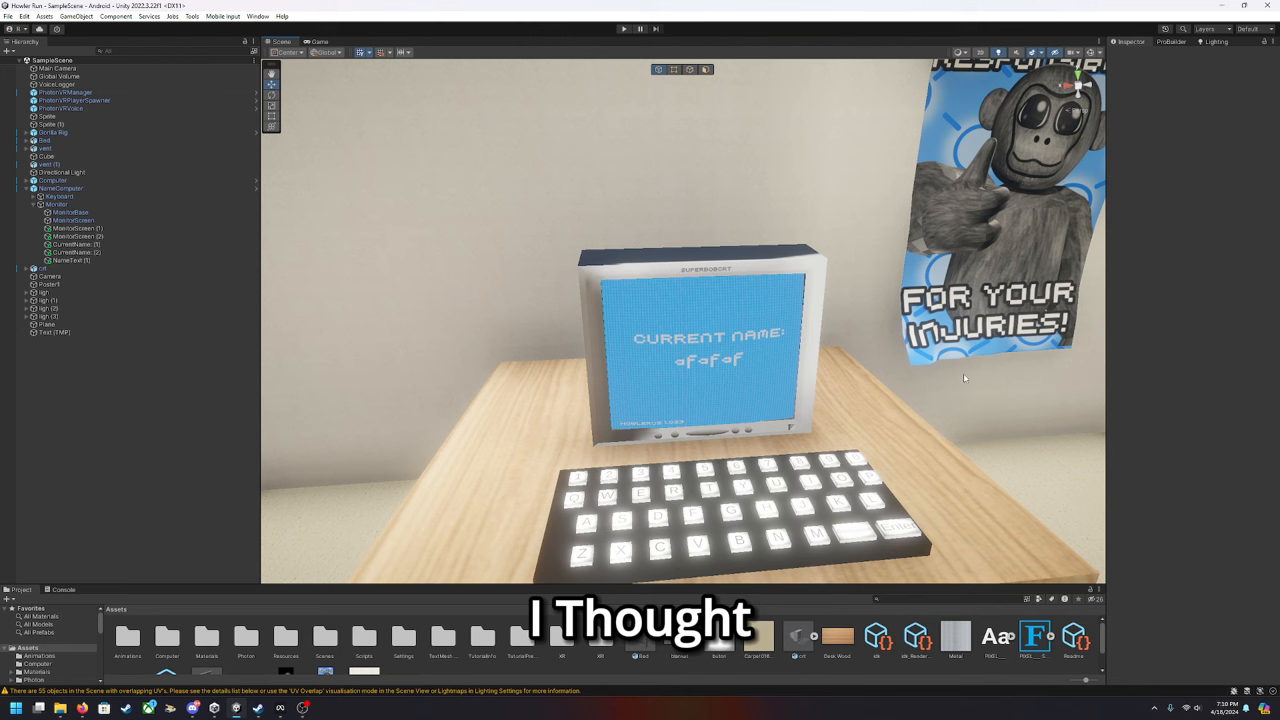
click(620, 28)
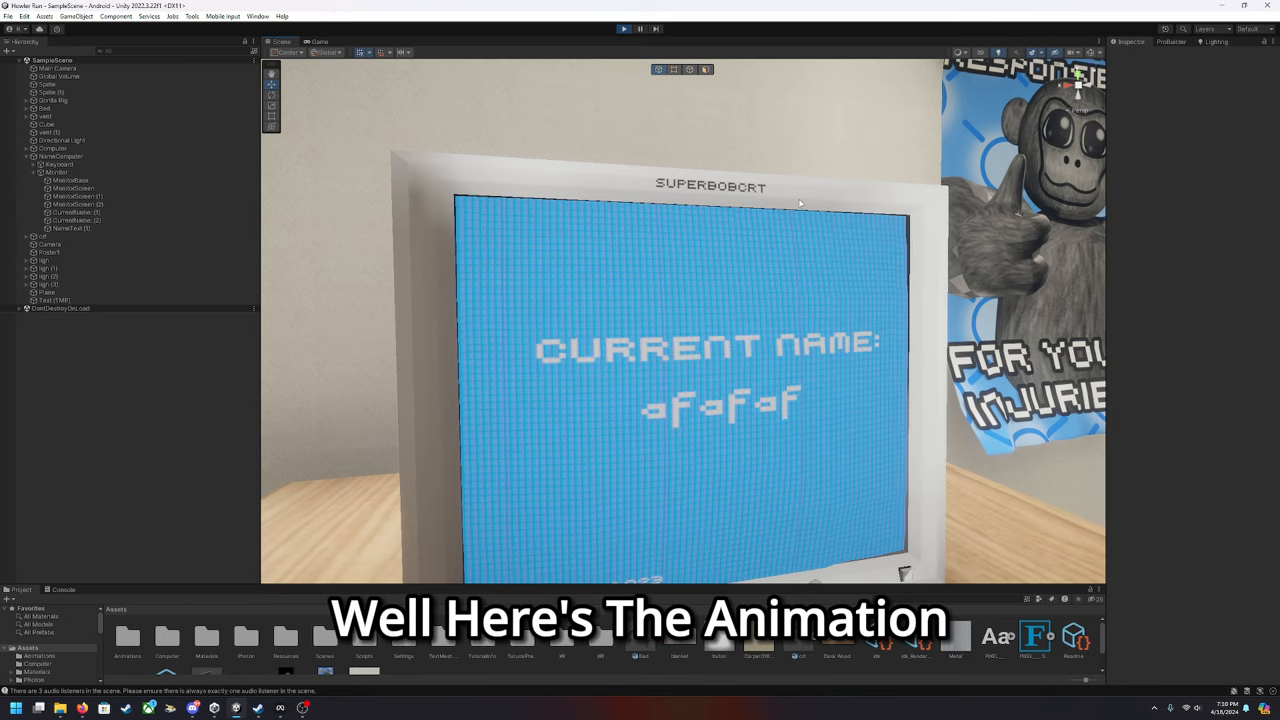
mouse_move(767, 420)
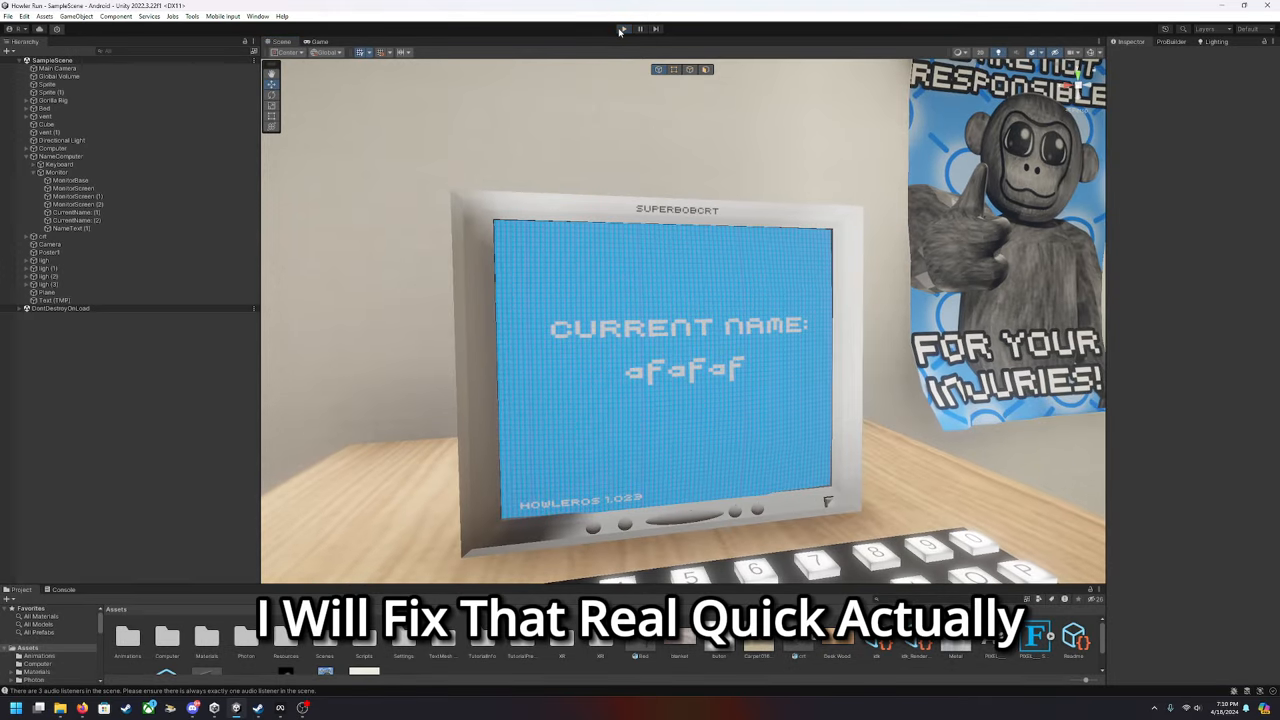
click(620, 29)
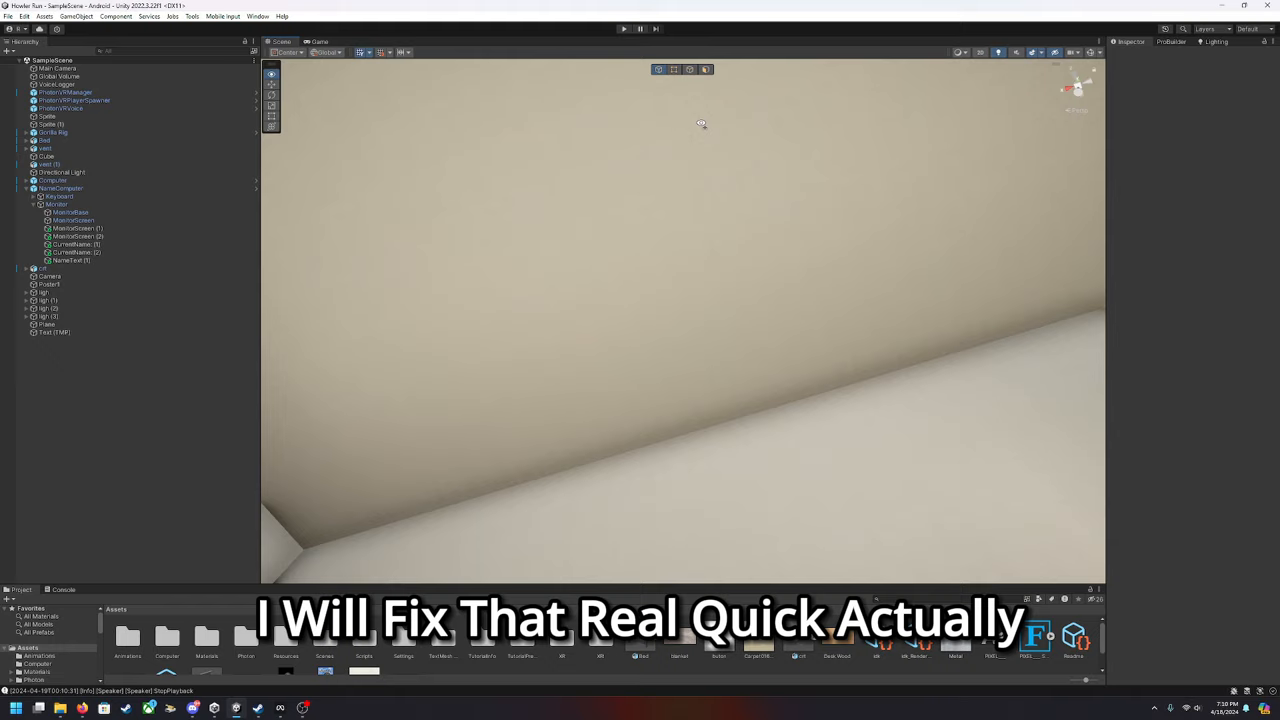